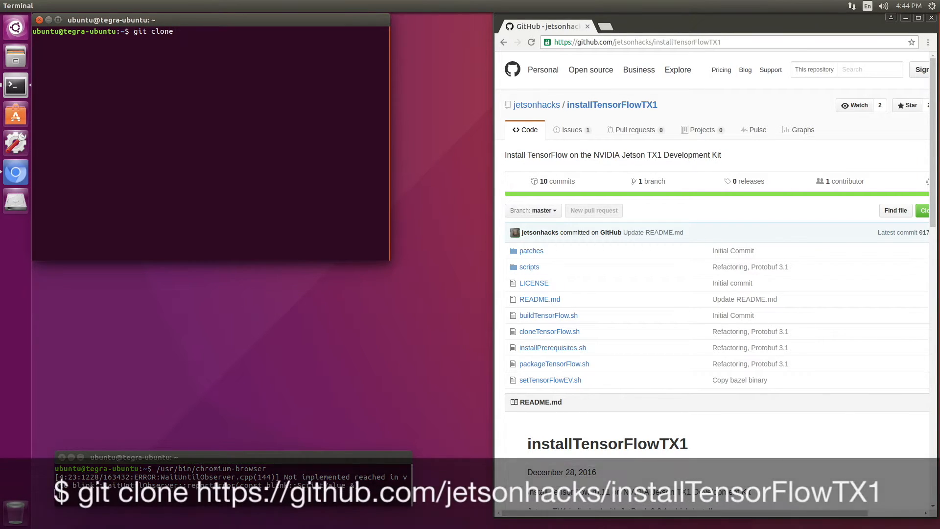
Step: Clone jetsonhacks/installTensorFlowTX1, list its scripts, and run ./setLocalLib.sh
text(https://github.com/jetsonhacks/installTensorFlowTX1)
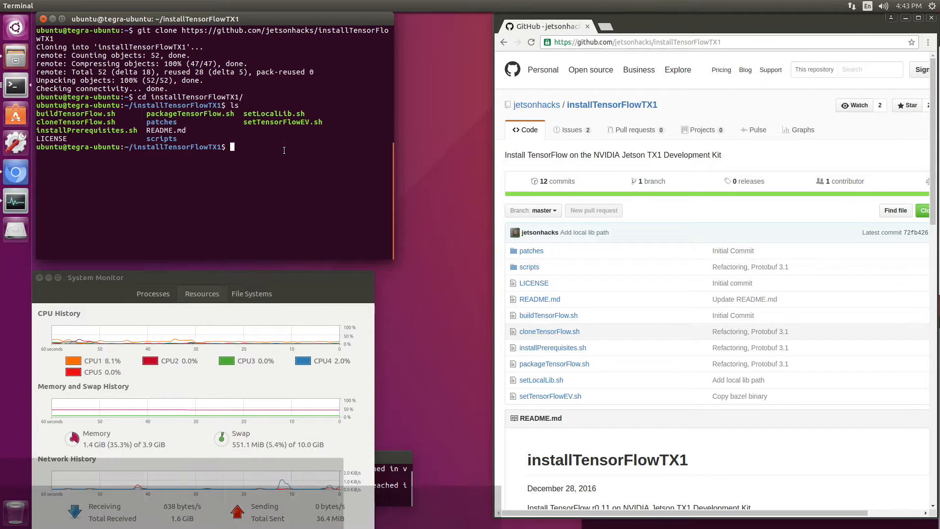
text(./setLocalLib.sh)
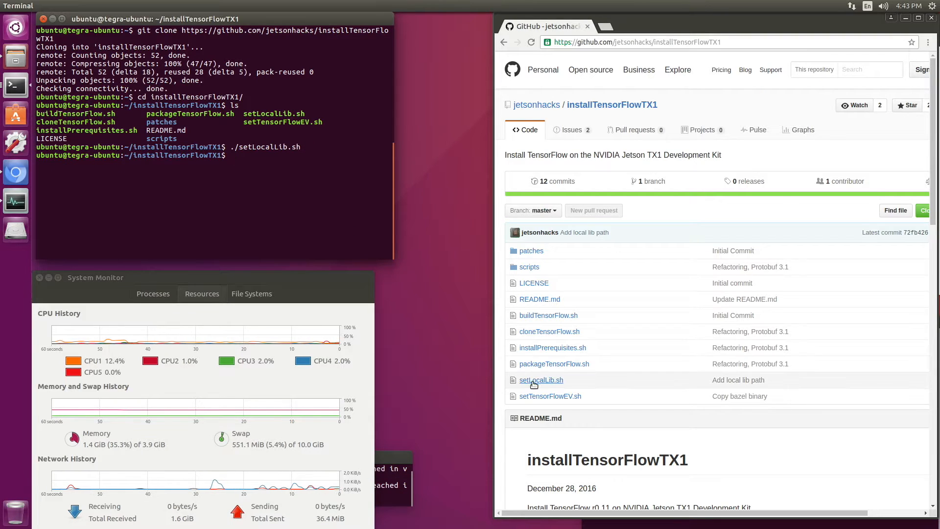
click(541, 380)
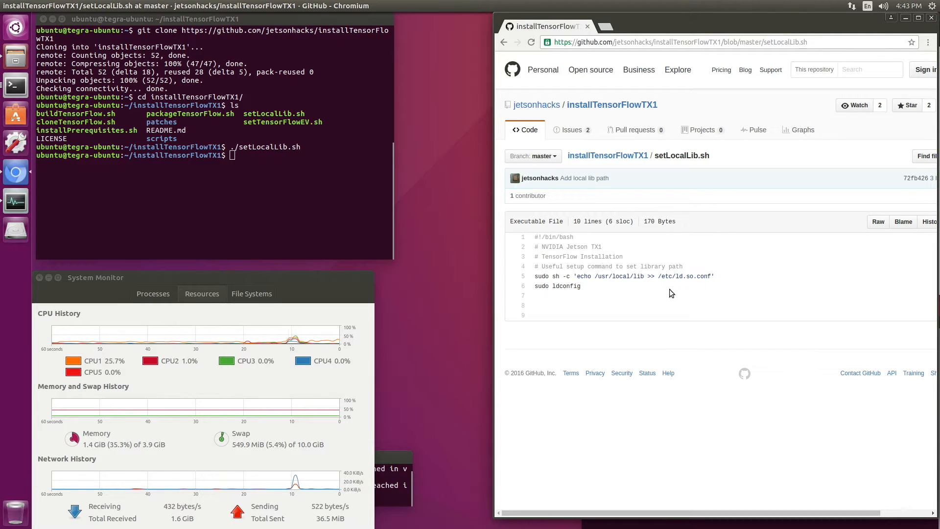
mouse_move(650, 278)
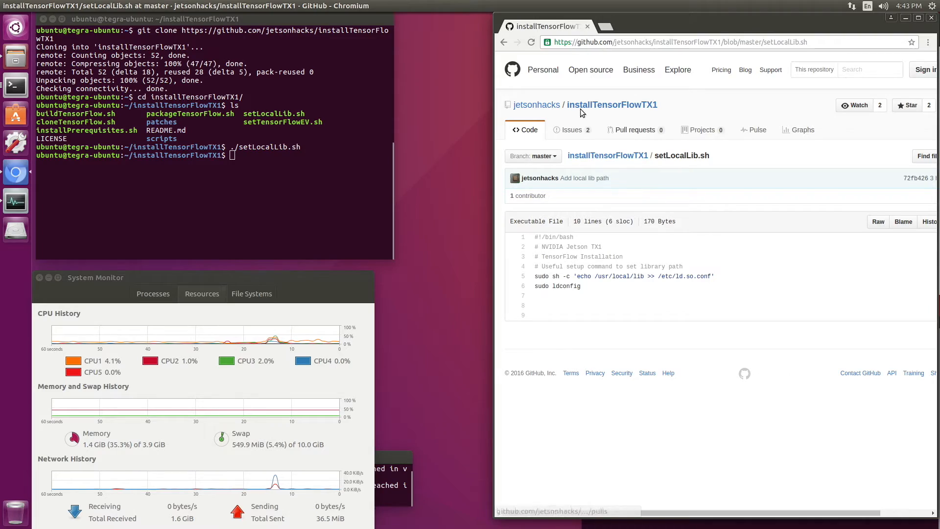
click(502, 42)
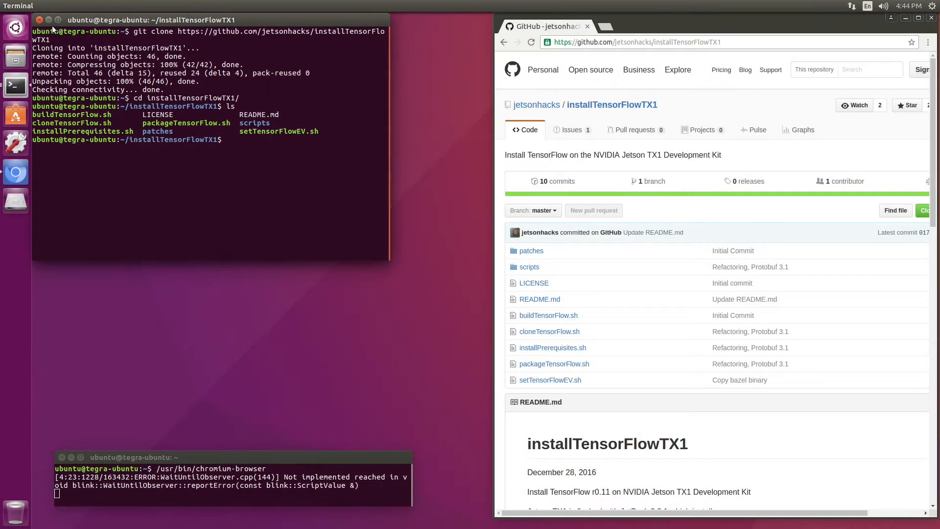
Step: Check the root filesystem's properties: 8.2 GB used, 5.7 GB free of 14.7 GB
click(16, 27)
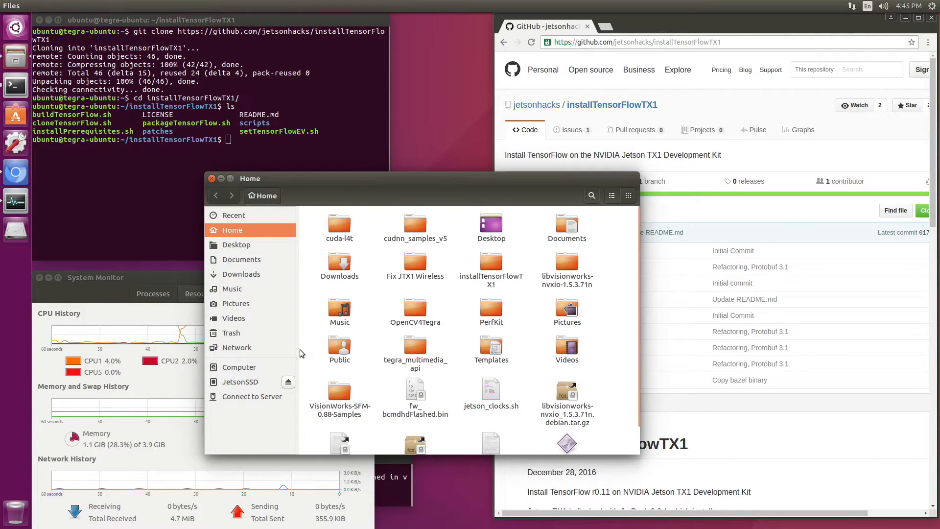
right_click(243, 259)
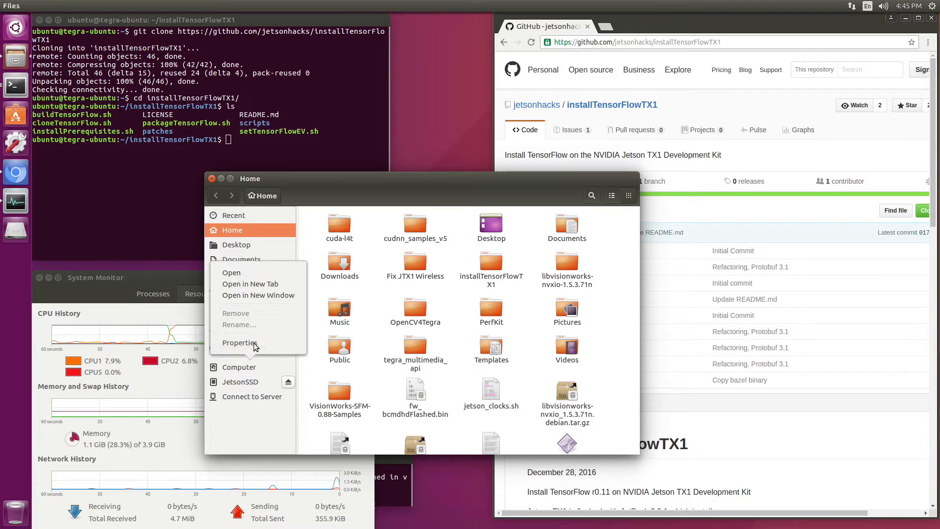
click(240, 342)
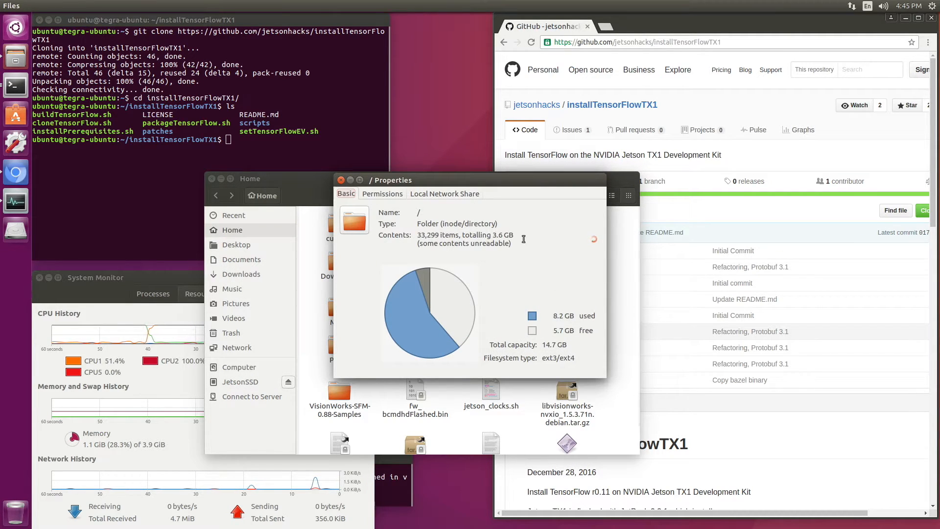
click(341, 180)
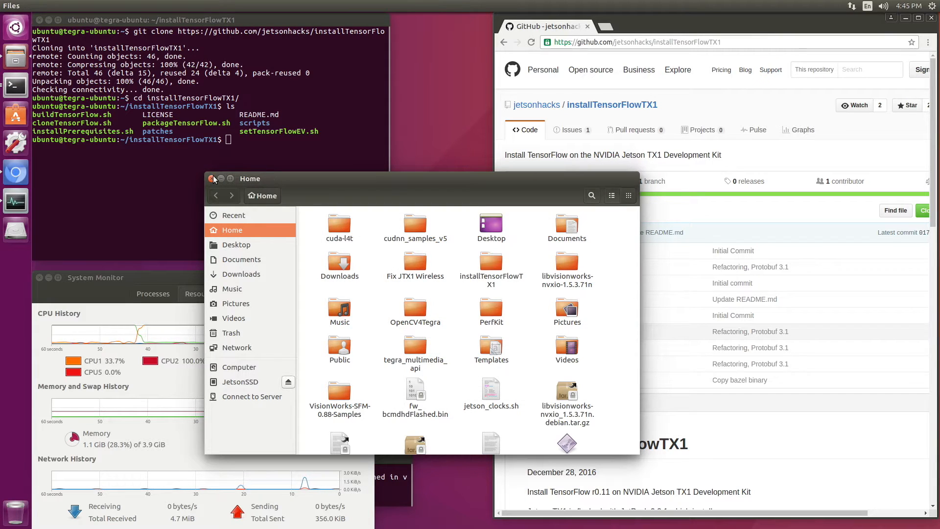
Step: Close Files and scroll the README to the Installation section and build order
click(212, 178)
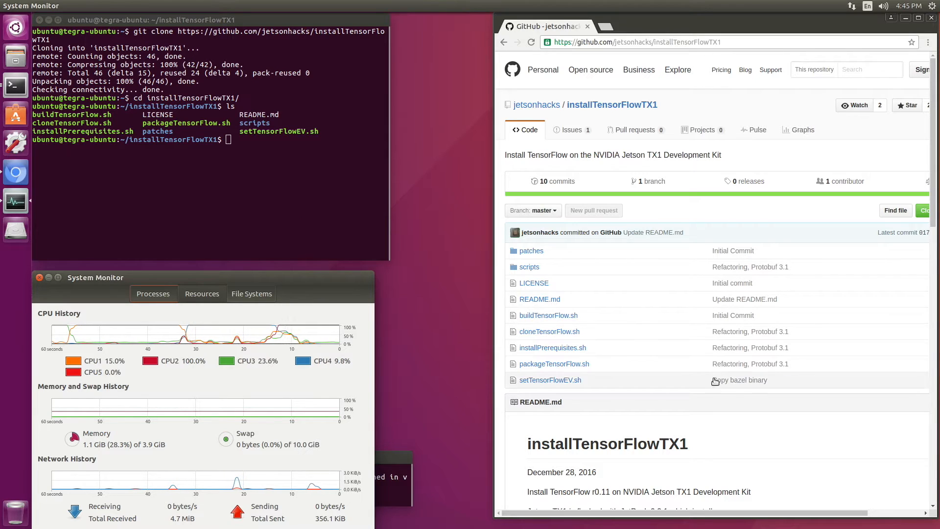
scroll(down, 3)
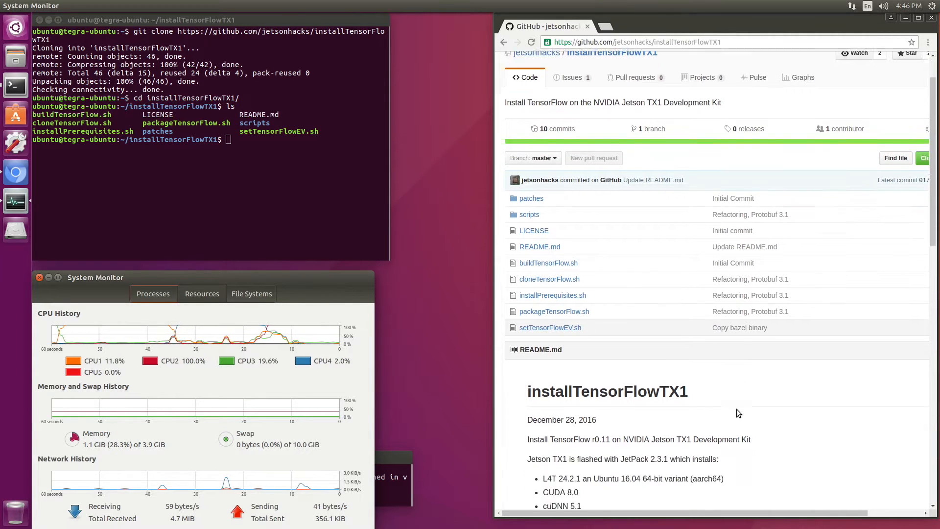
scroll(down, 3)
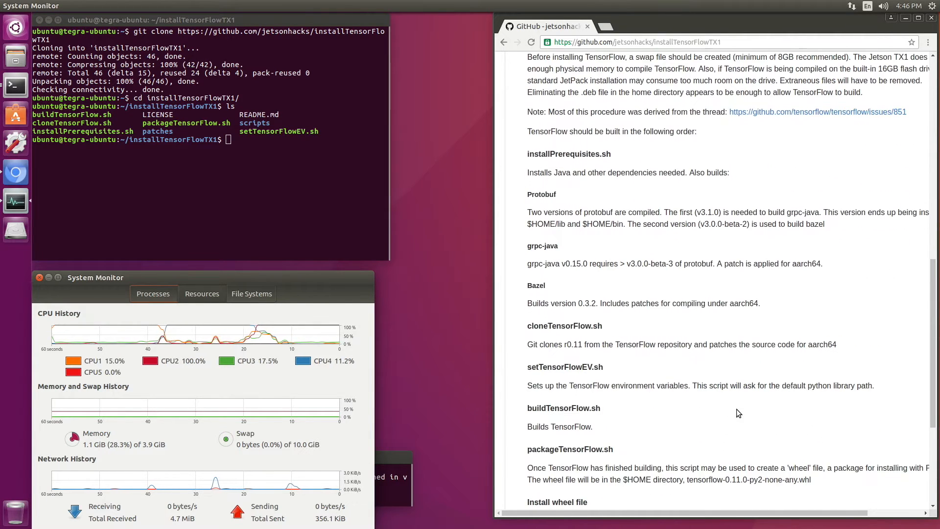
scroll(down, 3)
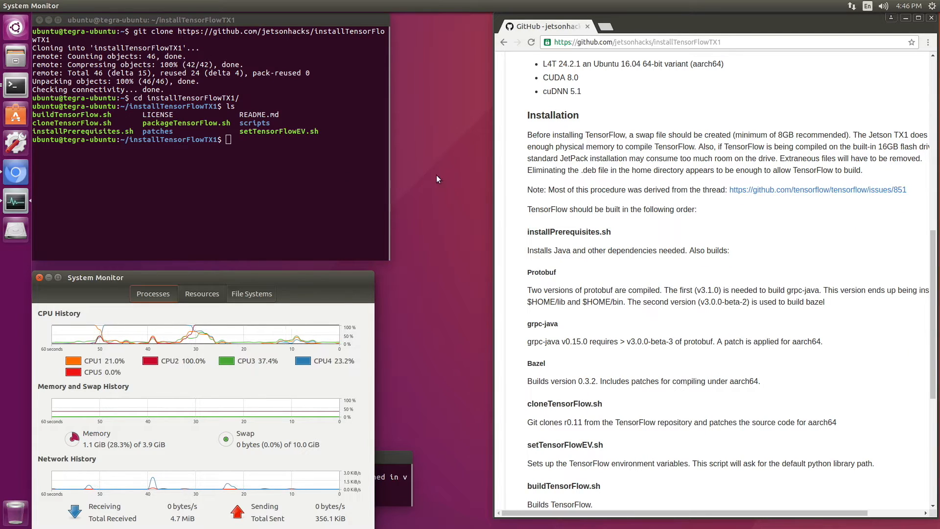
Step: Accept adding the webupd8team Oracle Java PPA in the prerequisites script
click(210, 138)
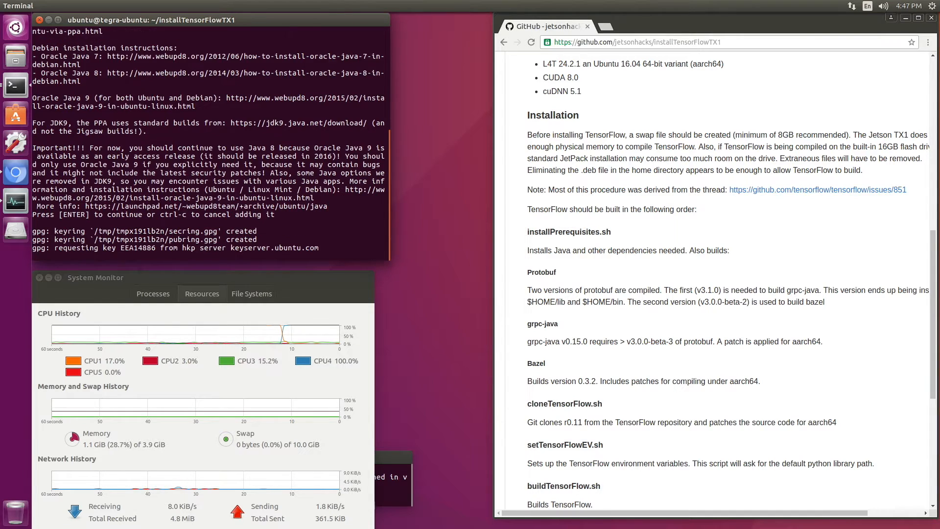
key(Return)
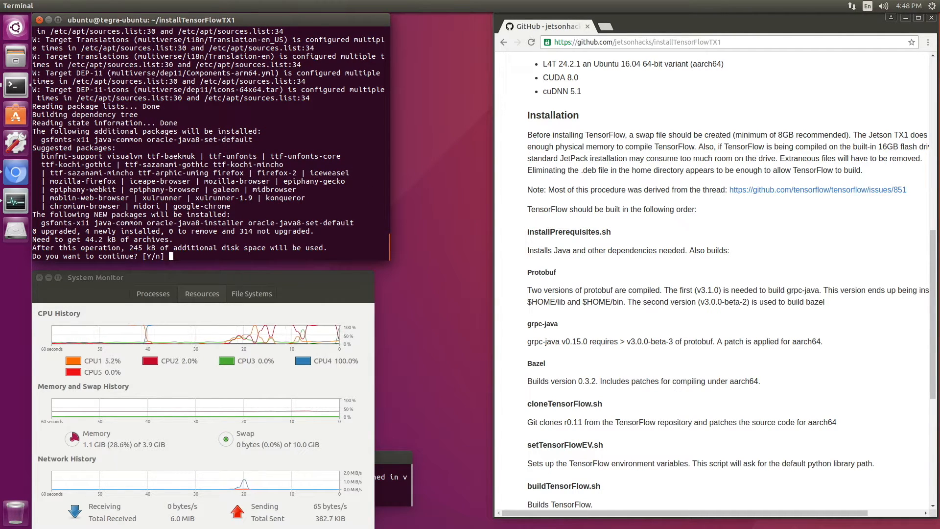
Step: Confirm the Java 8 package install with Y and reach the Oracle license screen
text(Y)
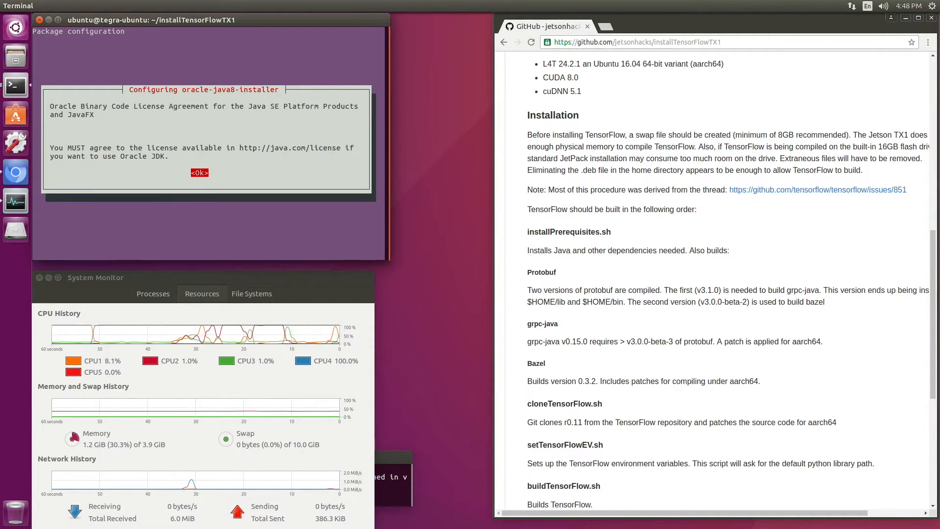
click(199, 173)
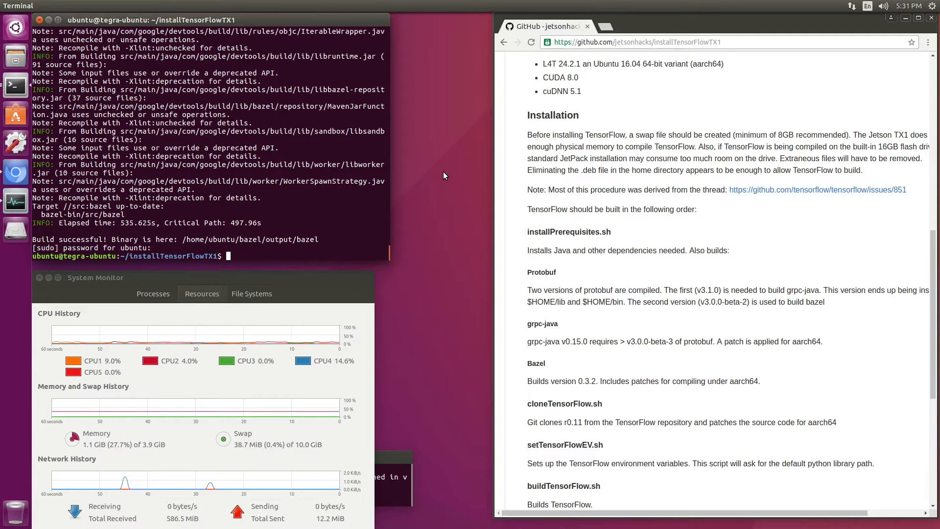
Step: Run ./cloneTensorFlow.sh to clone TensorFlow branch r0.11 and patch its sources
text(./)
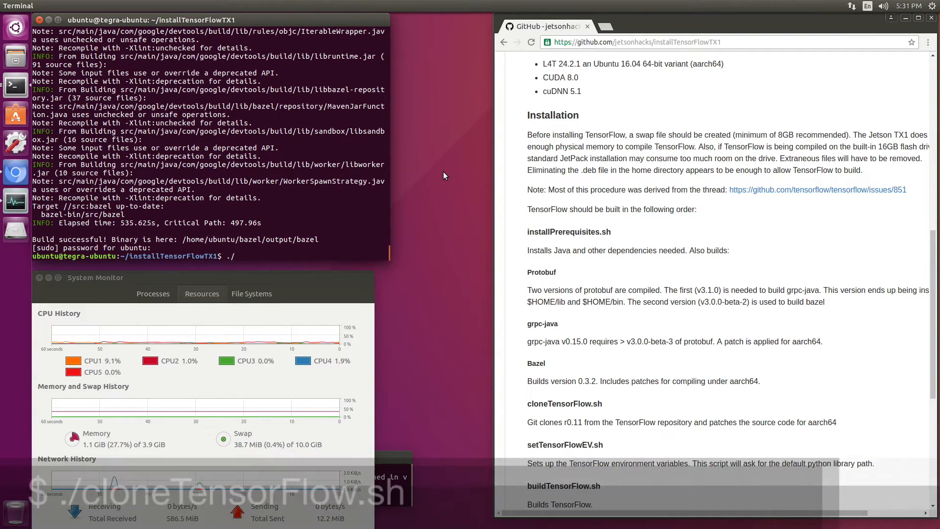
text(cloneTensorFlow.sh)
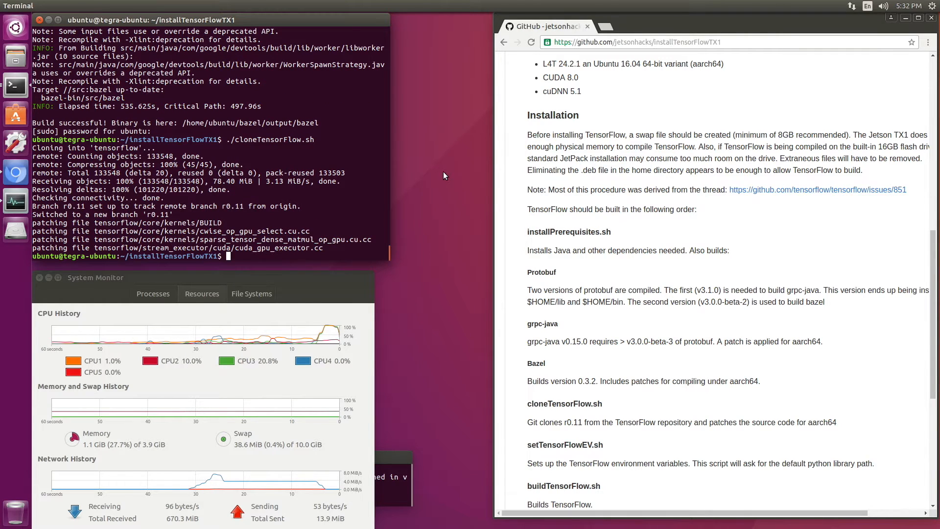
Step: Run setTensorFlowEV.sh accepting the default /usr/local/lib/python2.7/dist-packages library path
scroll(down, 3)
text(./setTensorFlowEV.sh)
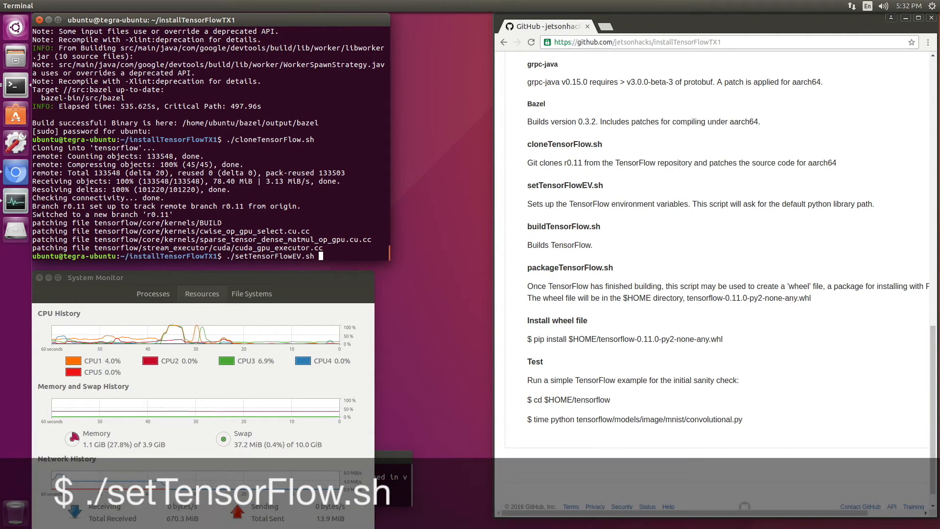
key(Return)
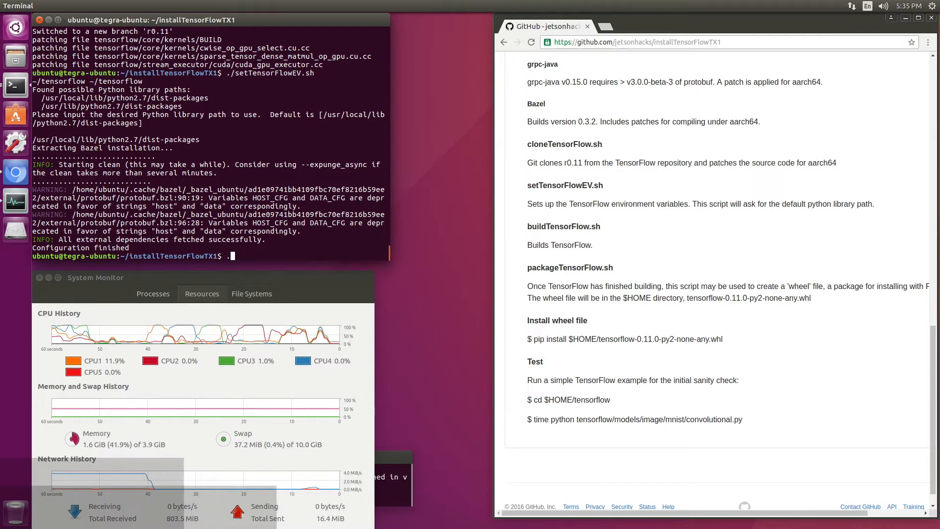
Step: Run ./buildTensorFlow.sh until build_pip_package is up to date
text(./buildTens)
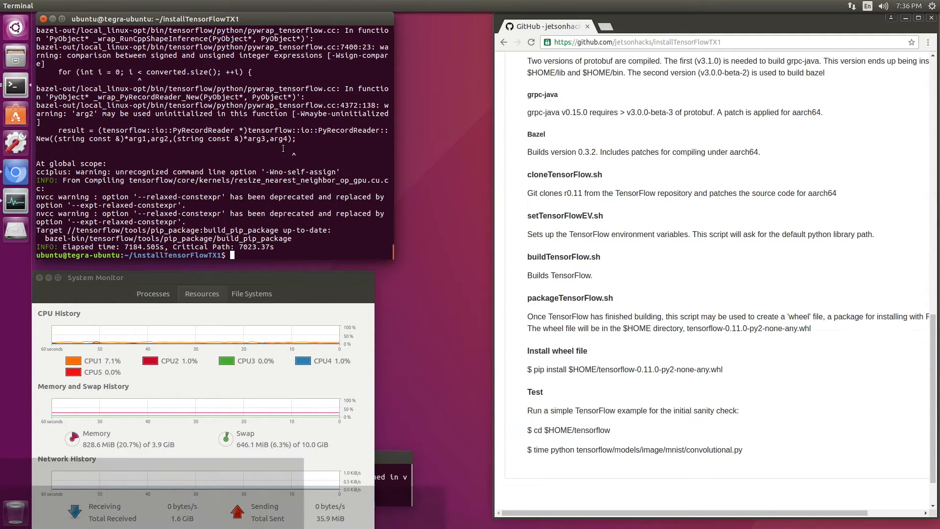
Step: Run ./packageTensorFlow.sh to produce tensorflow-0.11.0-py2-none-any.whl
text(./packageTensorFlow.sh)
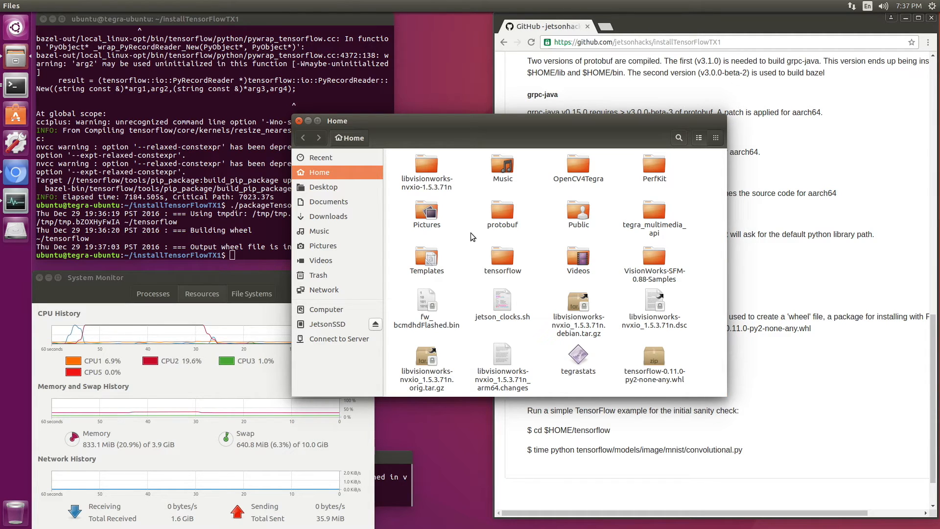
Step: Open tensorflow-0.11.0-py2-none-any.whl in Archive Manager to view its folders
click(655, 357)
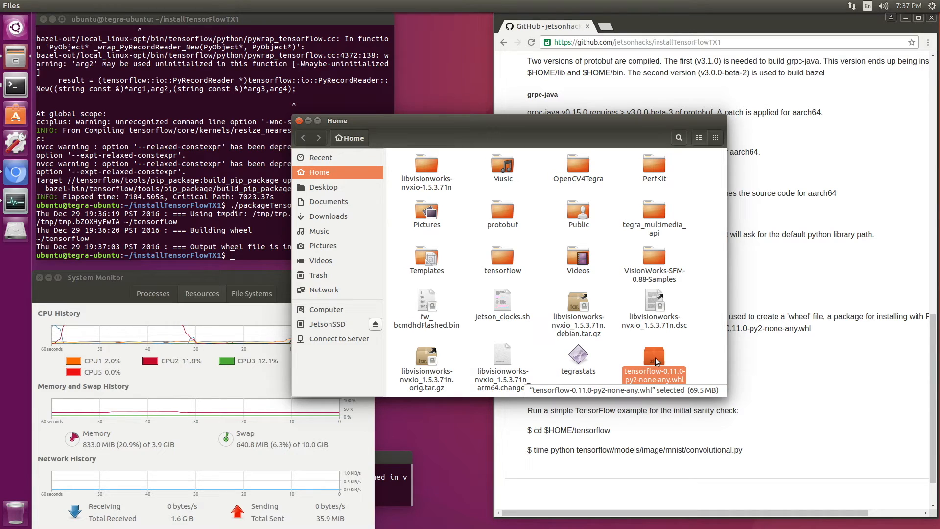
right_click(654, 360)
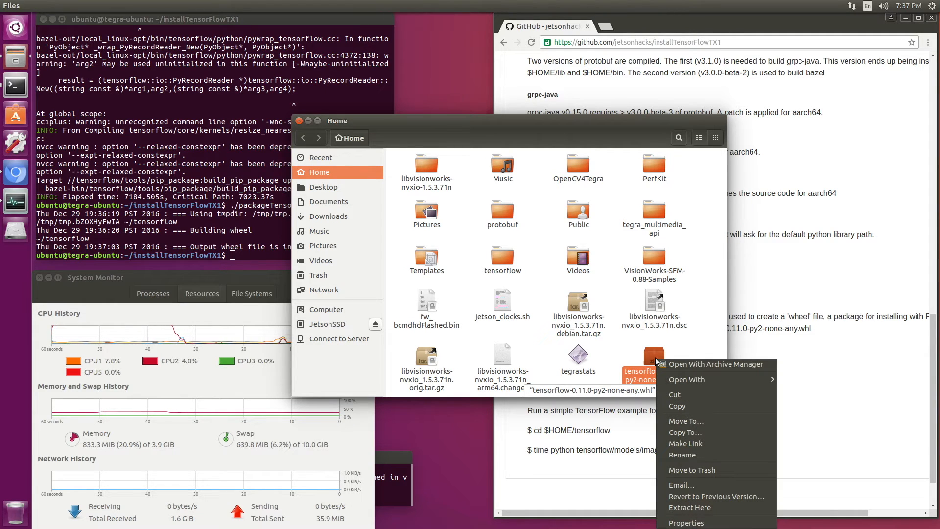
click(714, 364)
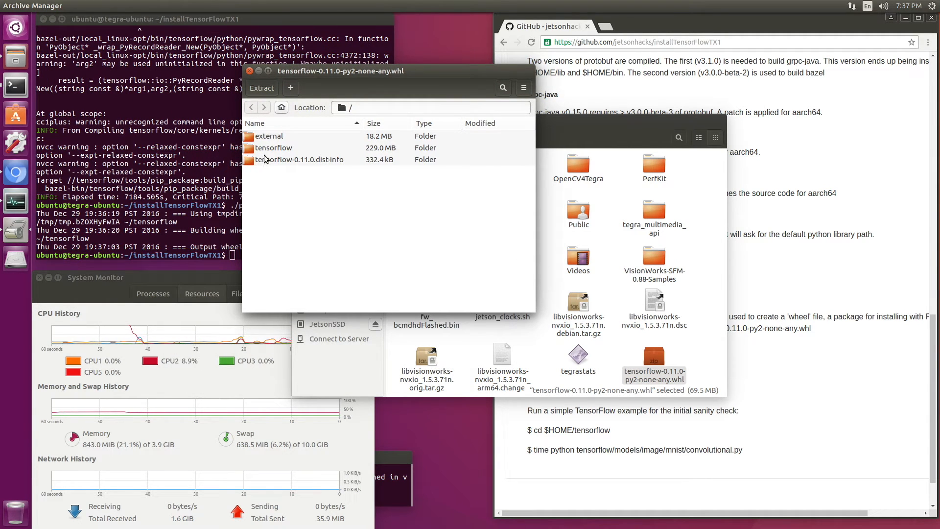
Step: Browse into the wheel's tensorflow folder in Archive Manager
double_click(275, 147)
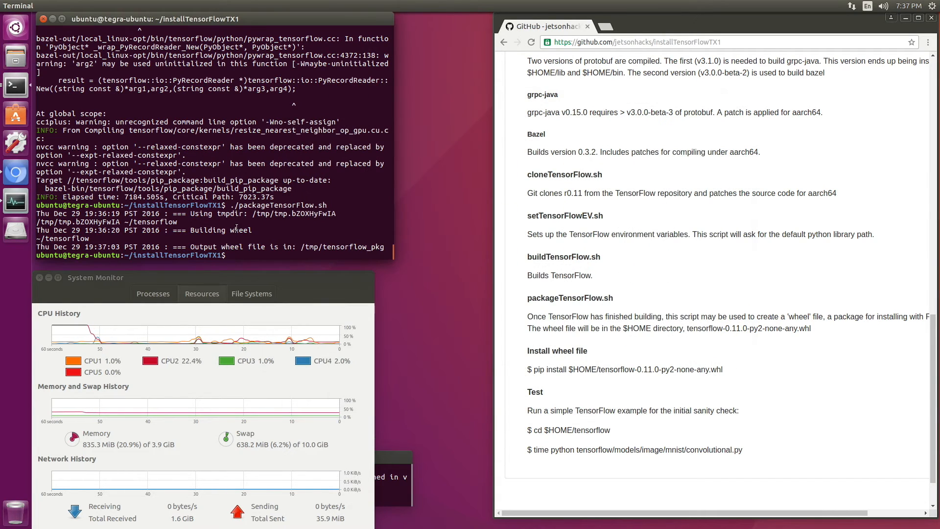
Step: Return to the home folder and pip install tensorflow-0.11.0-py2-none-any.whl
text(cd ~/)
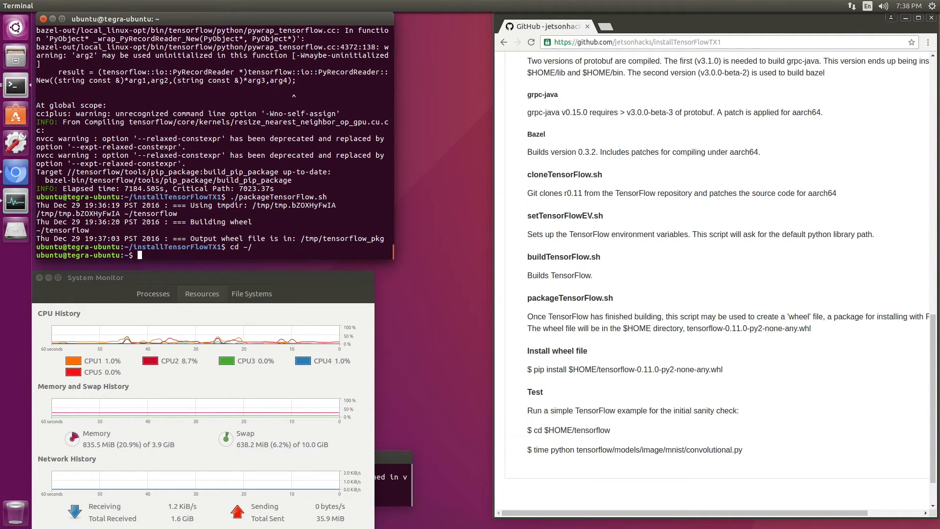
text(pip install i)
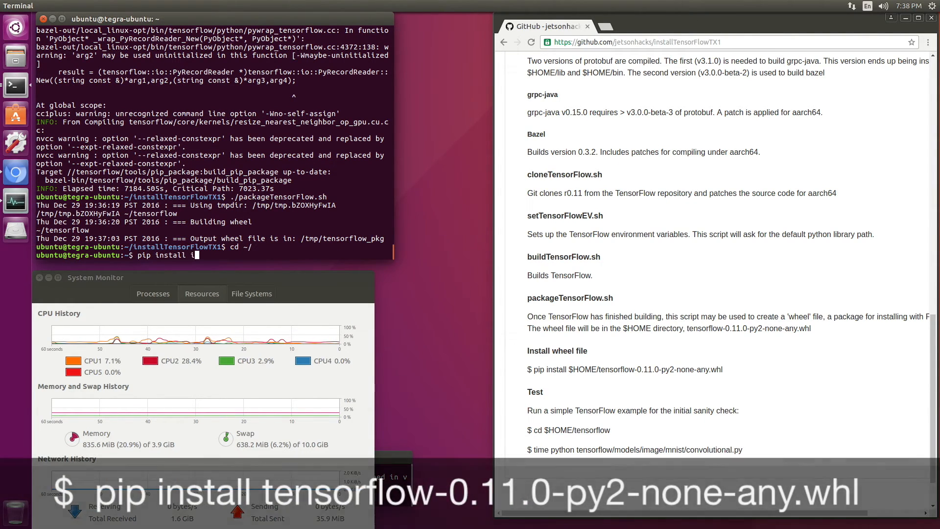
text(ensorflow/)
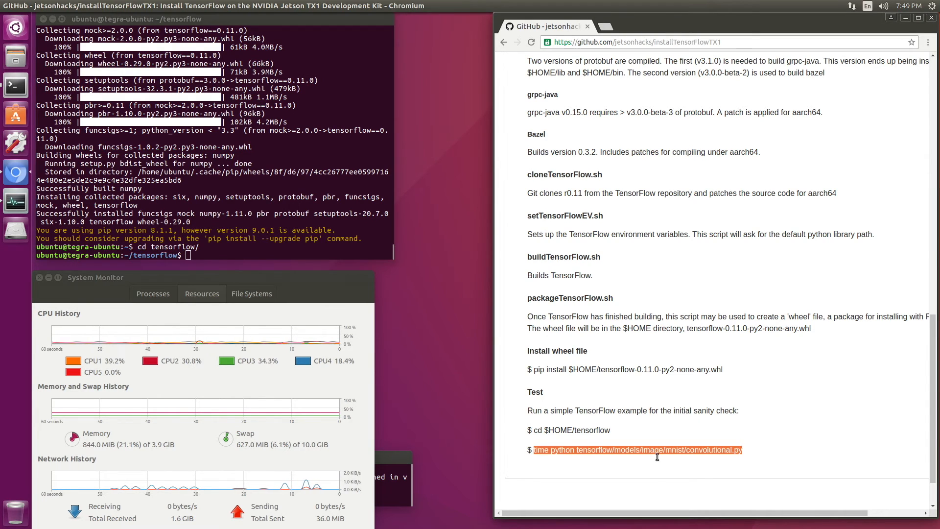
Step: Paste and run 'time python tensorflow/models/image/mnist/convolutional.py' copied from the GitHub page
right_click(657, 449)
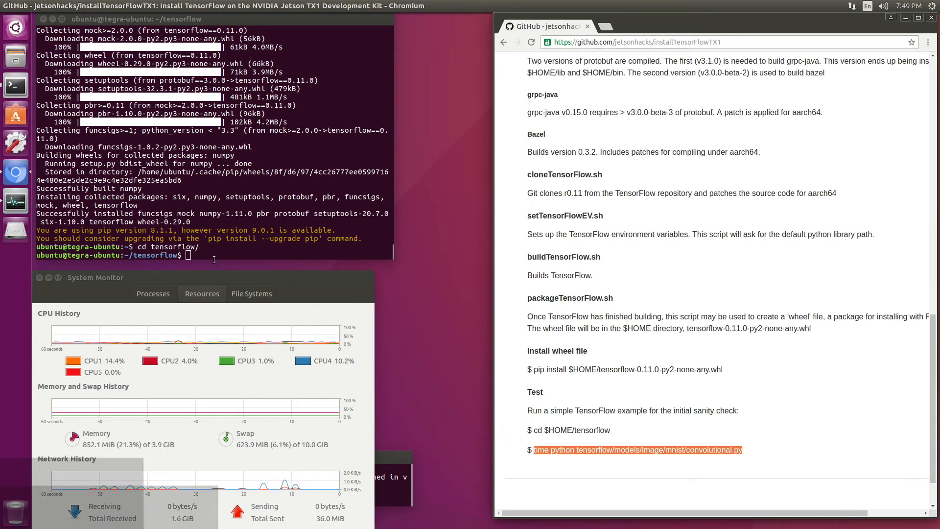
right_click(192, 255)
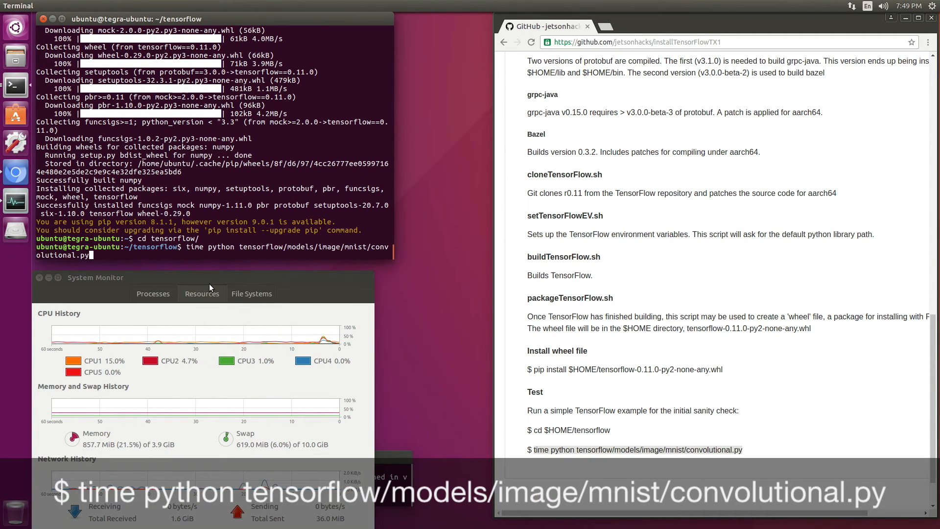
key(Return)
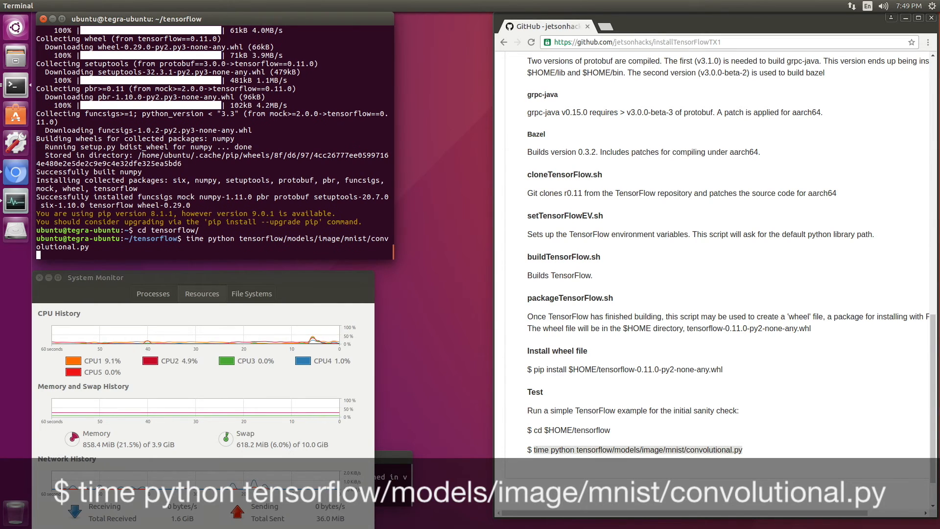